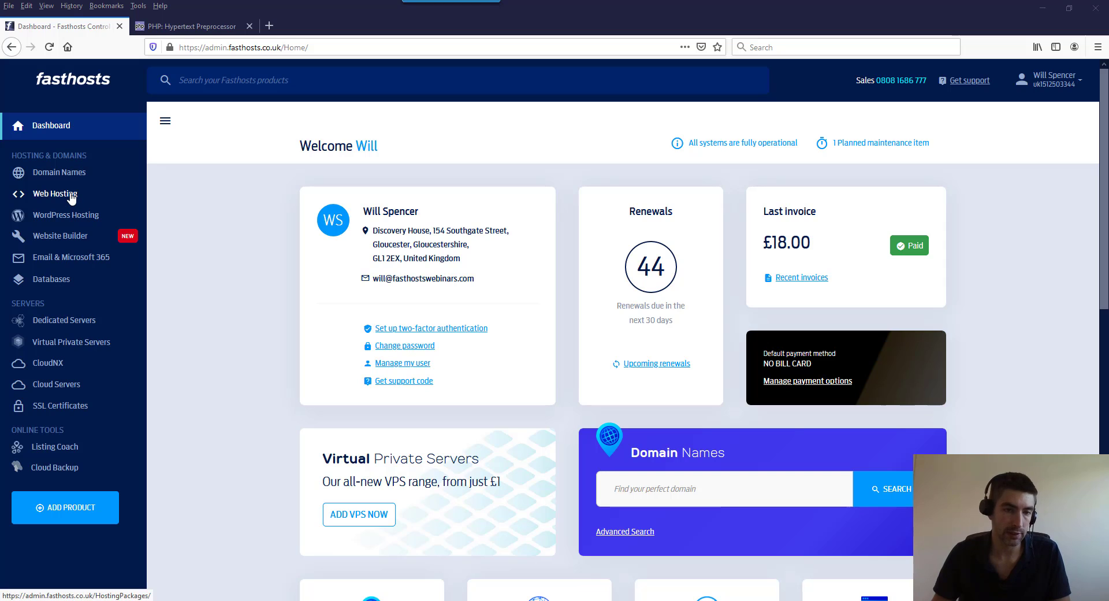
Step: Go to the Web Hosting packages list from the dashboard sidebar
{"action": "left_click", "coordinate": [55, 193]}
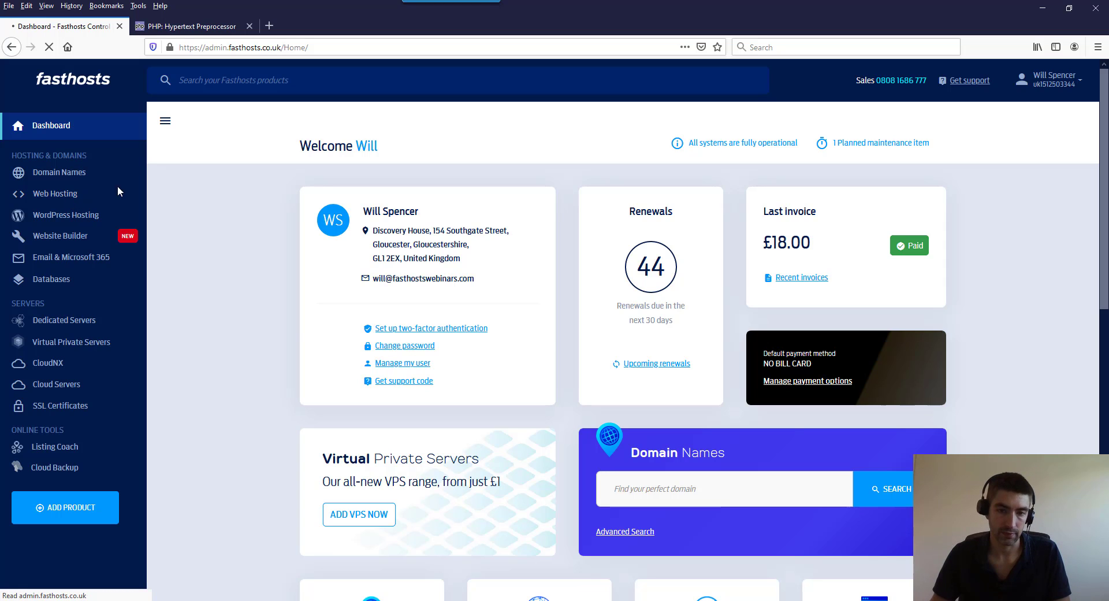
{"action": "mouse_move", "coordinate": [192, 203]}
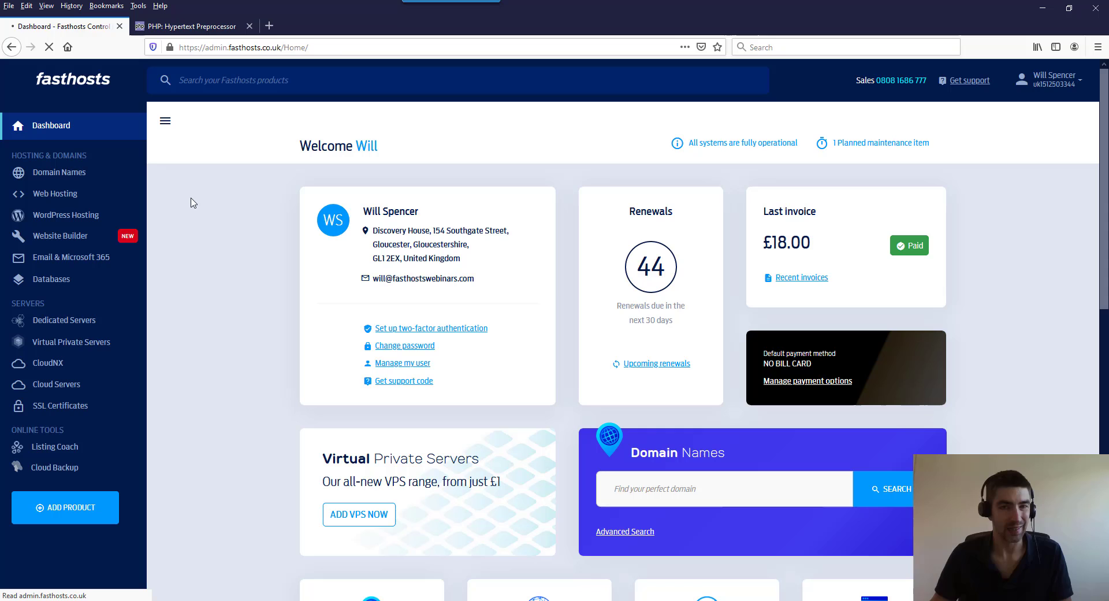
Step: Filter the hosting packages by 'wp' and choose the wpdemo.uk package from the two results
{"action": "left_click", "coordinate": [54, 193]}
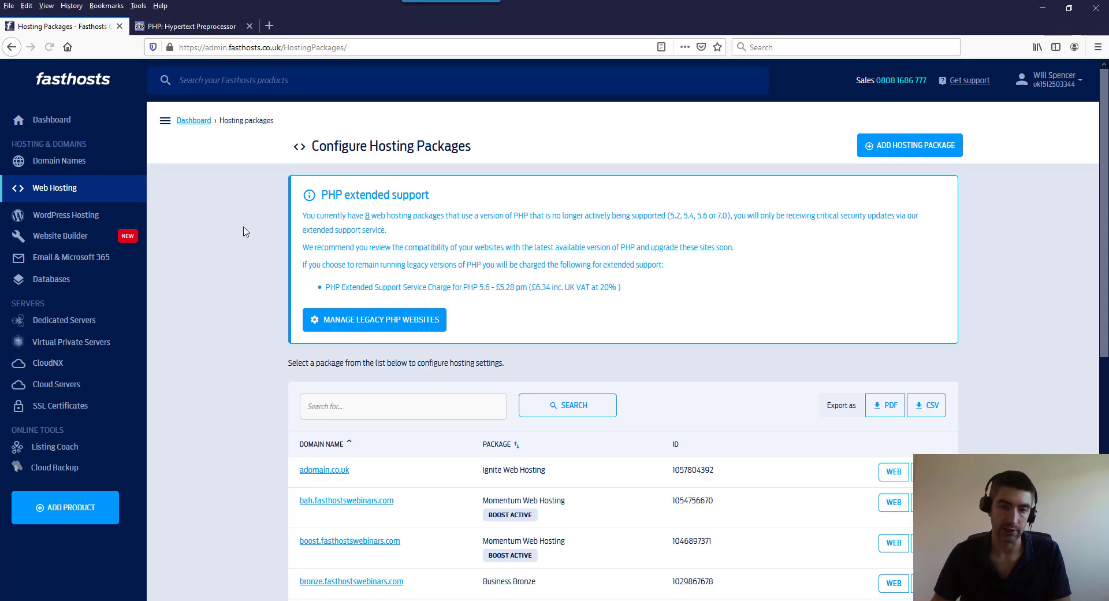
{"action": "scroll", "scroll_direction": "down", "scroll_amount": 3}
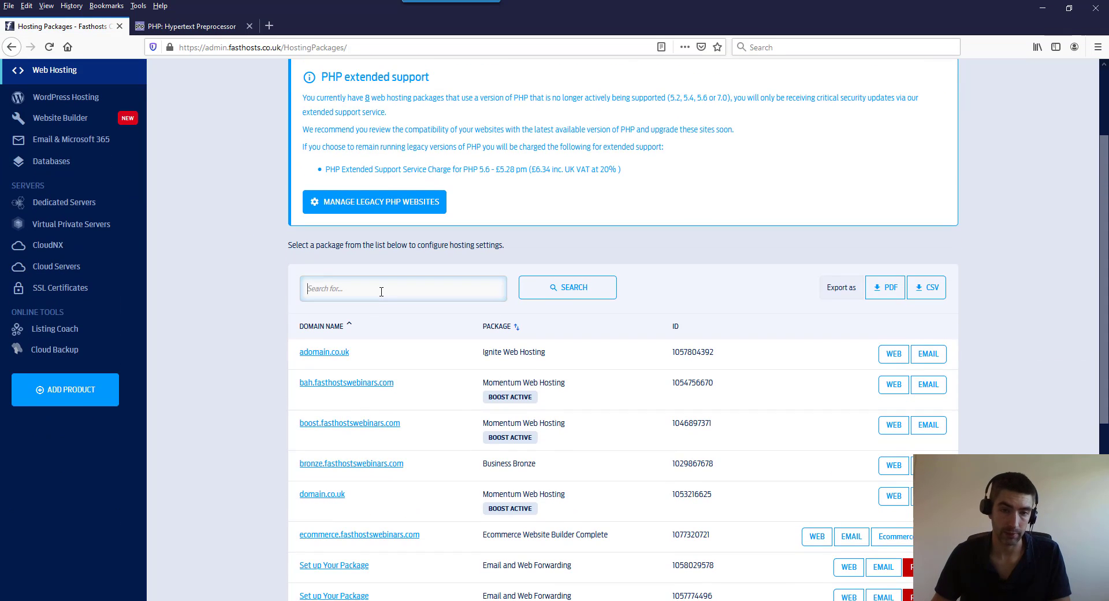
{"action": "type", "text": "wp"}
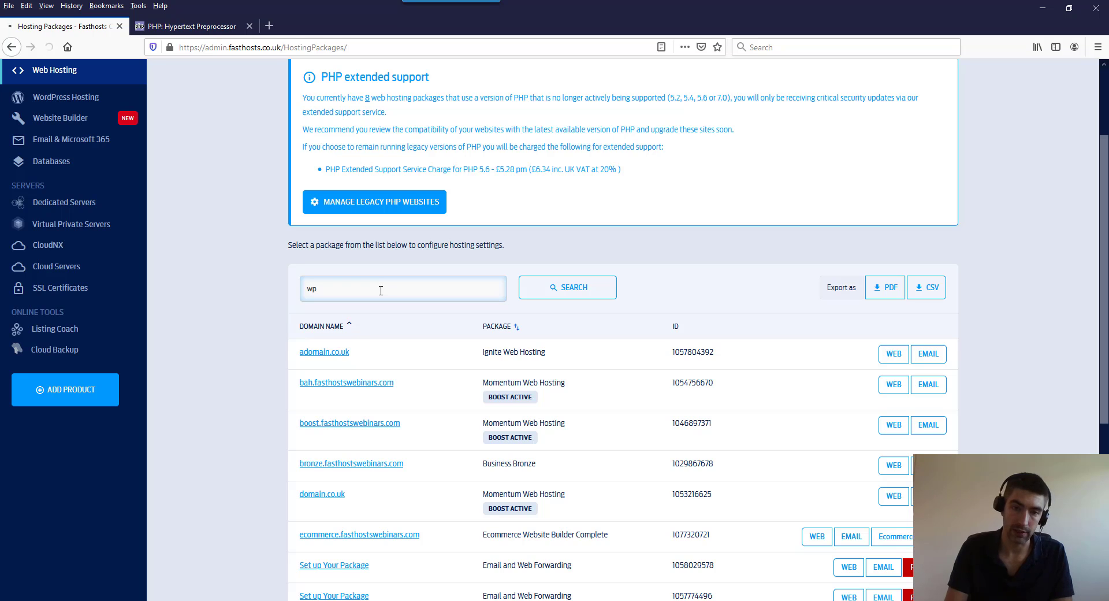
{"action": "left_click", "coordinate": [566, 286]}
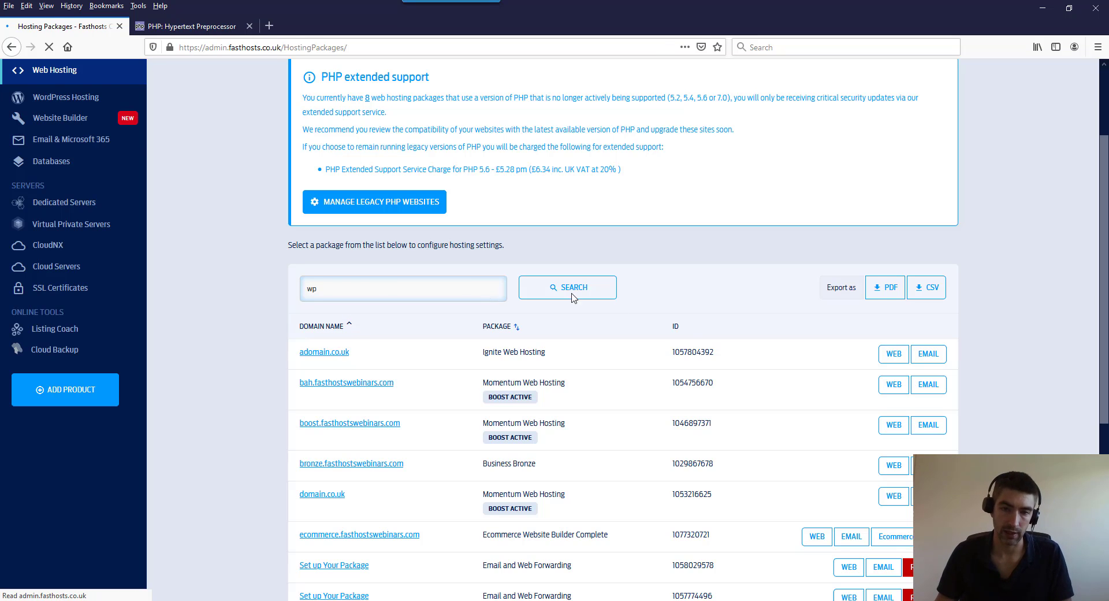
{"action": "left_click", "coordinate": [567, 287]}
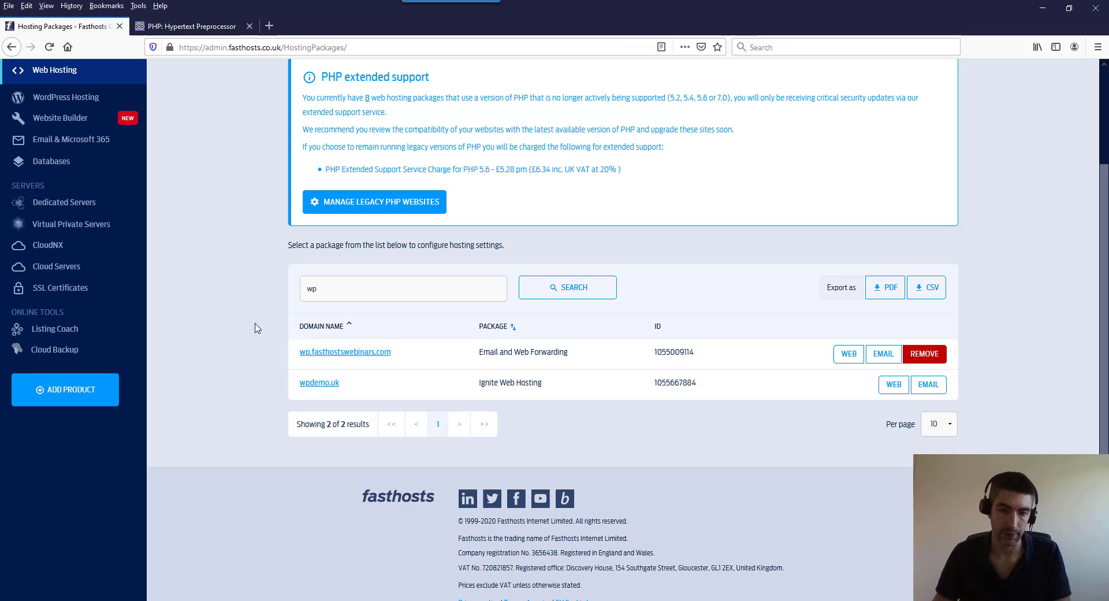
{"action": "mouse_move", "coordinate": [319, 382]}
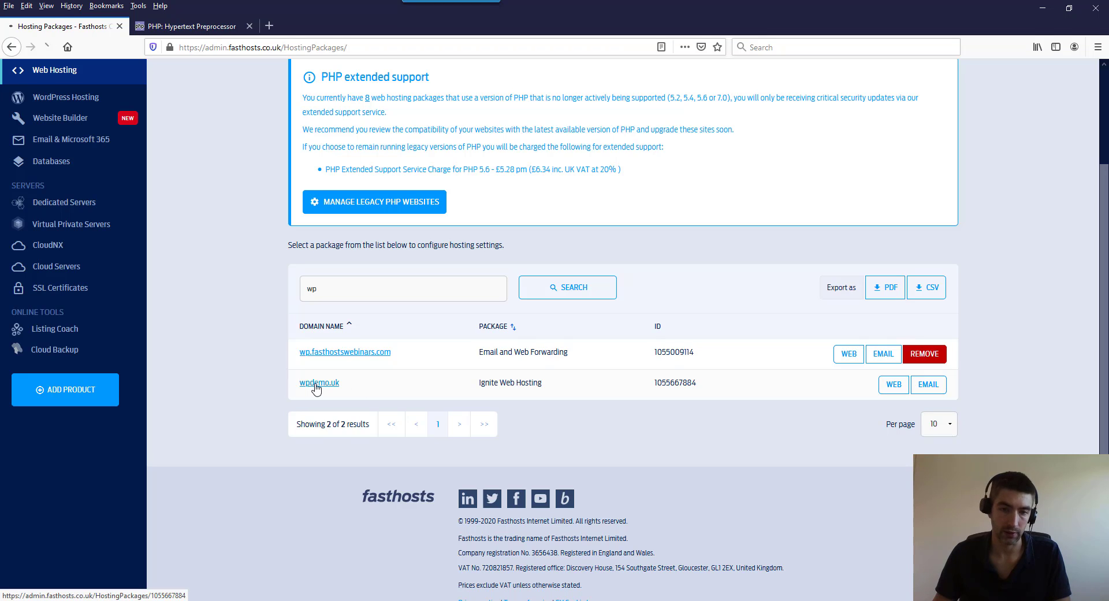
{"action": "left_click", "coordinate": [319, 383]}
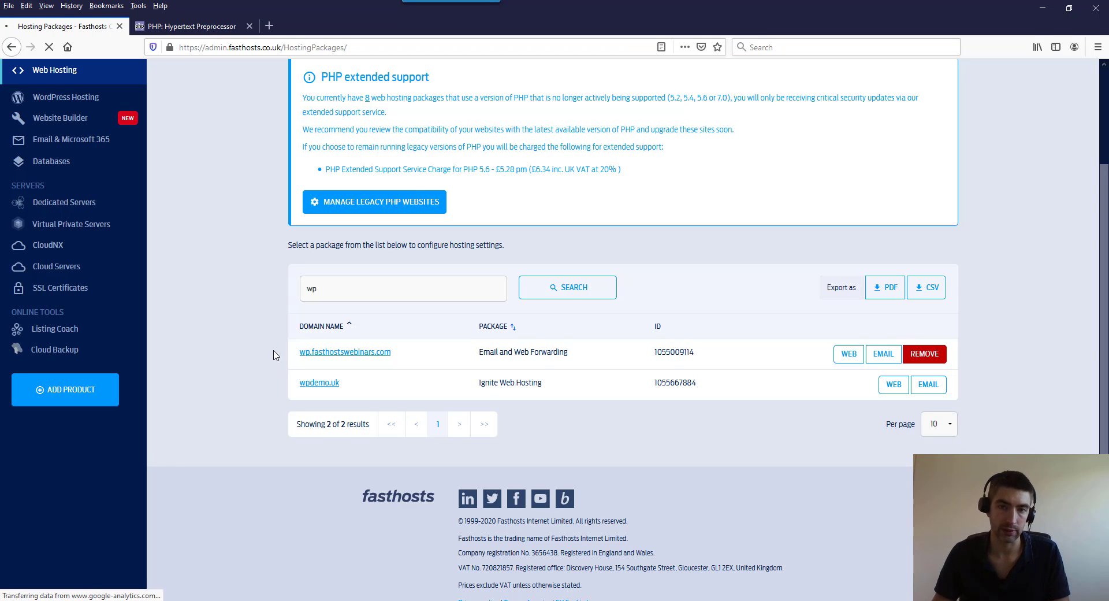
{"action": "mouse_move", "coordinate": [266, 336]}
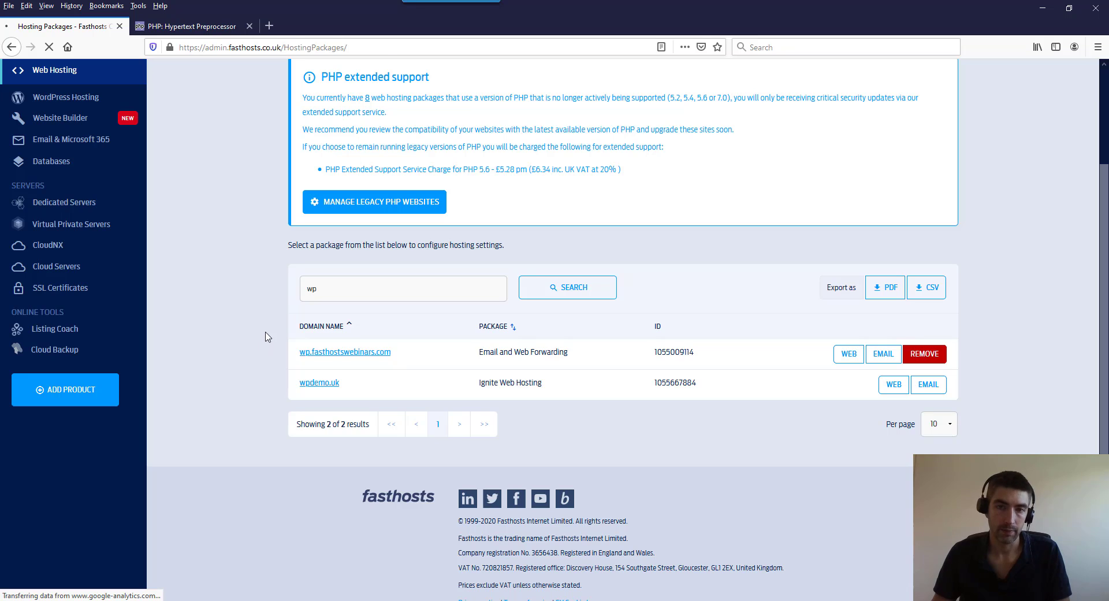
Step: From the wpdemo.uk overview, request to change the Web scripting setting currently at PHP 7.0
{"action": "left_click", "coordinate": [318, 382]}
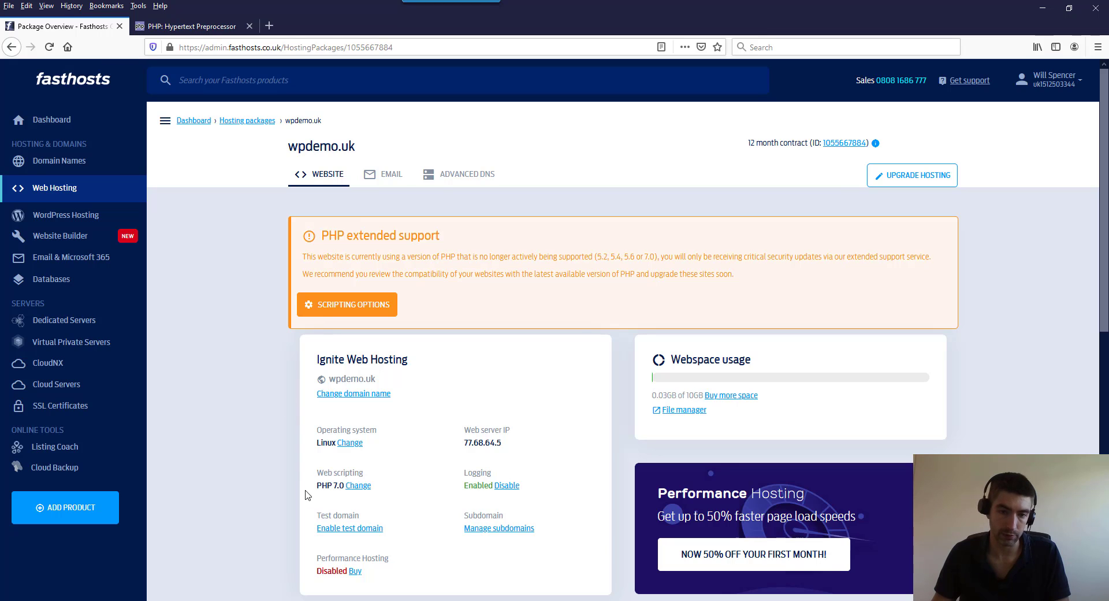
{"action": "mouse_move", "coordinate": [358, 489]}
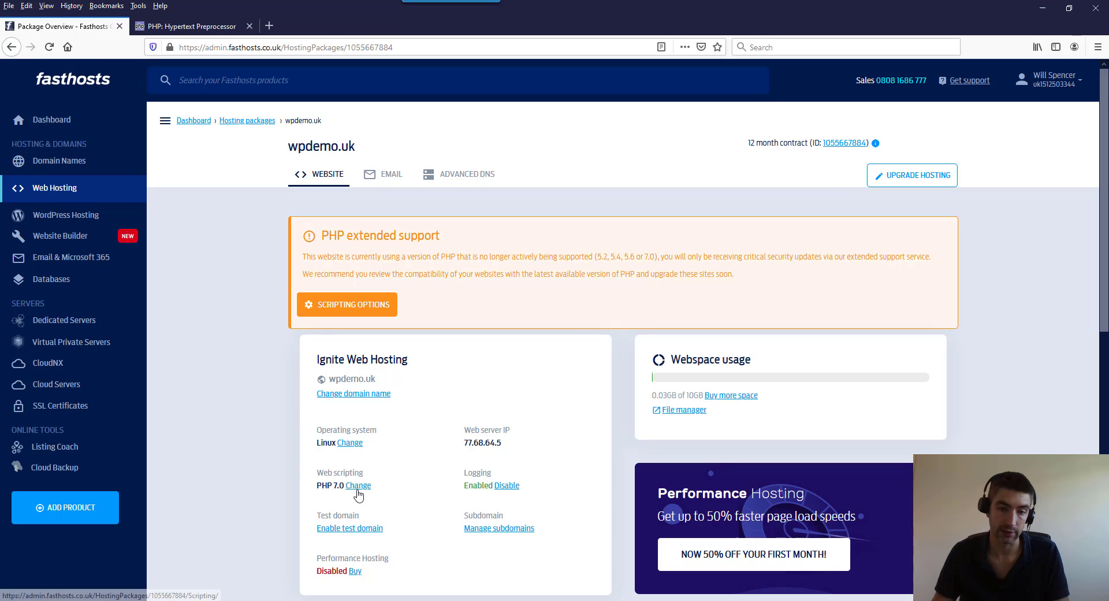
{"action": "left_click", "coordinate": [358, 485]}
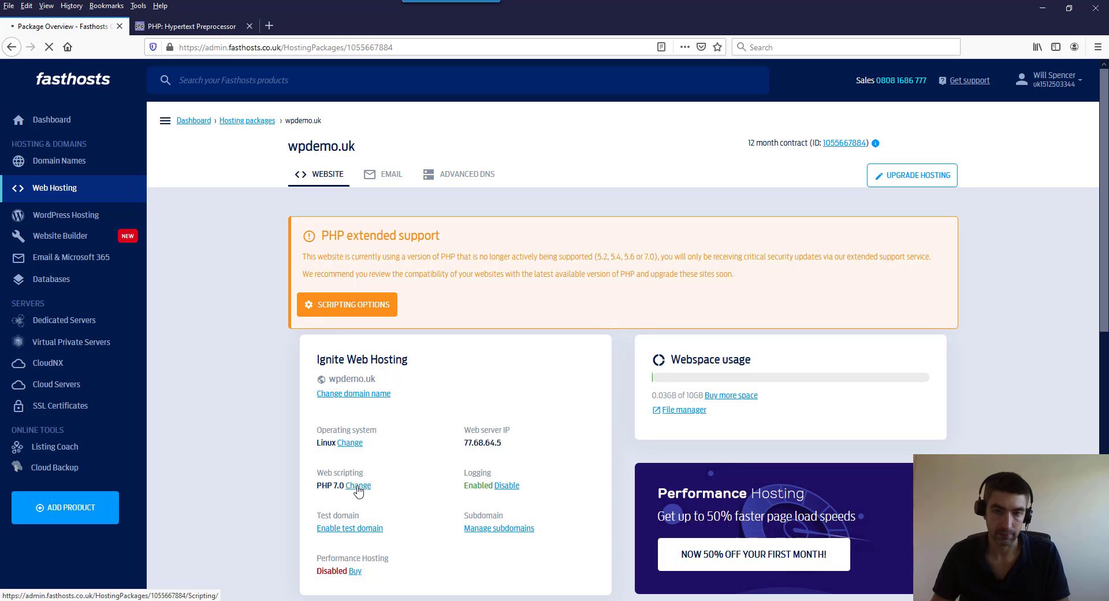
{"action": "left_click", "coordinate": [359, 485]}
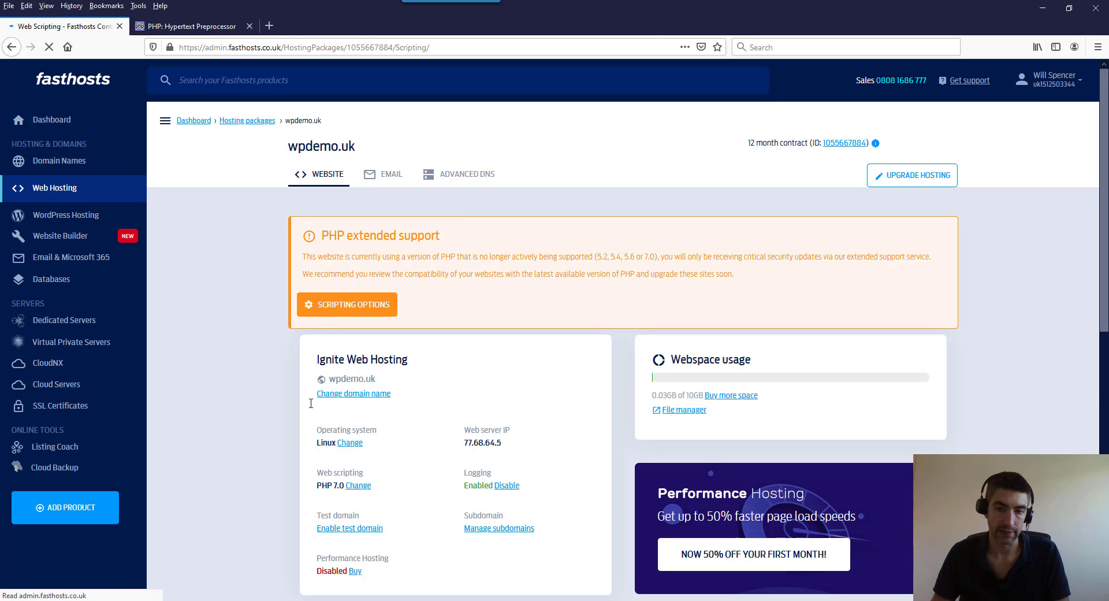
Step: Review the PHP version options on the Web Scripting page, with PHP 7.0 (End of life) still chosen
{"action": "left_click", "coordinate": [347, 304]}
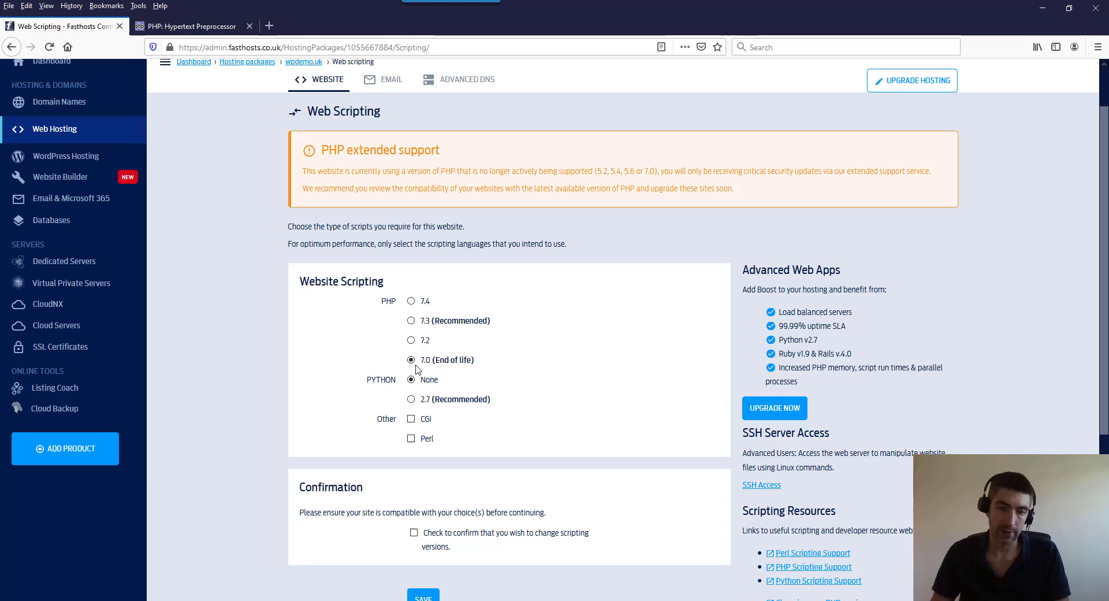
{"action": "mouse_move", "coordinate": [484, 367]}
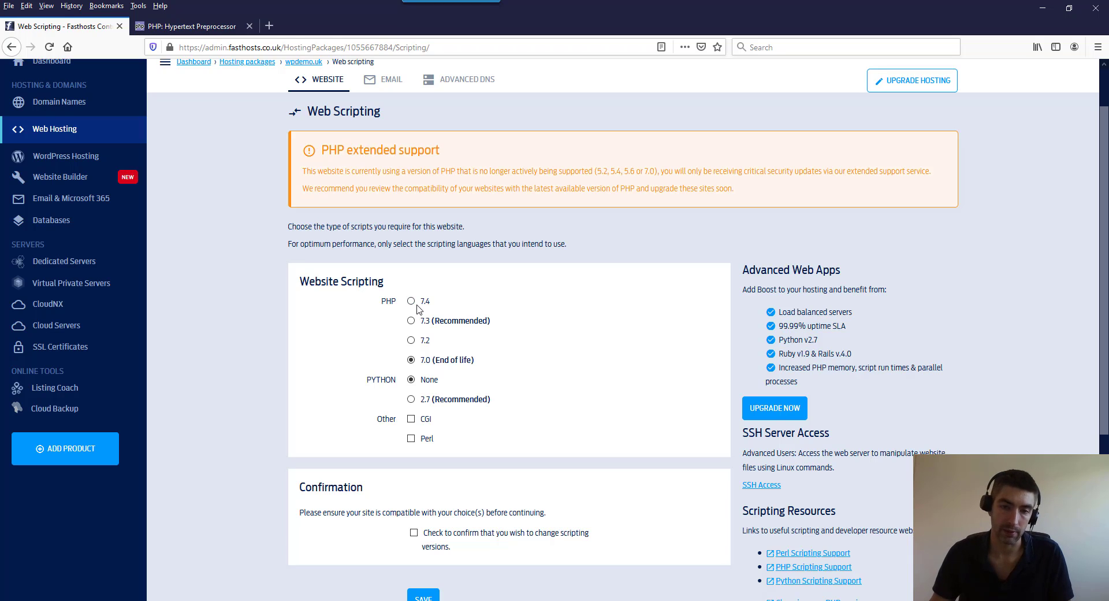
{"action": "mouse_move", "coordinate": [411, 301]}
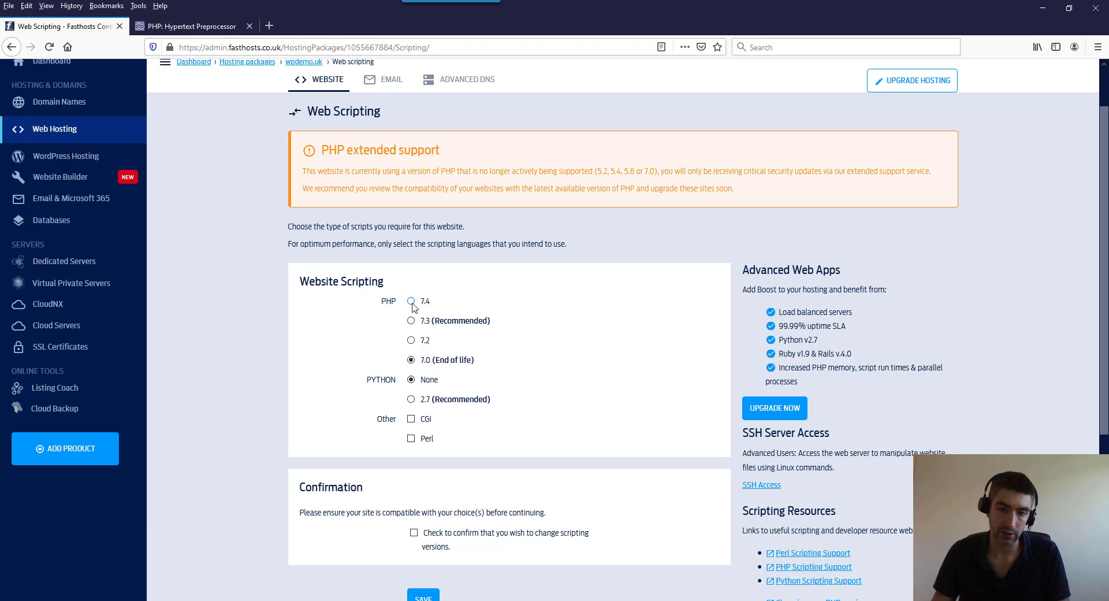
Step: Choose PHP 7.4 for wpdemo.uk, then switch to the PHP.net website
{"action": "left_click", "coordinate": [412, 301]}
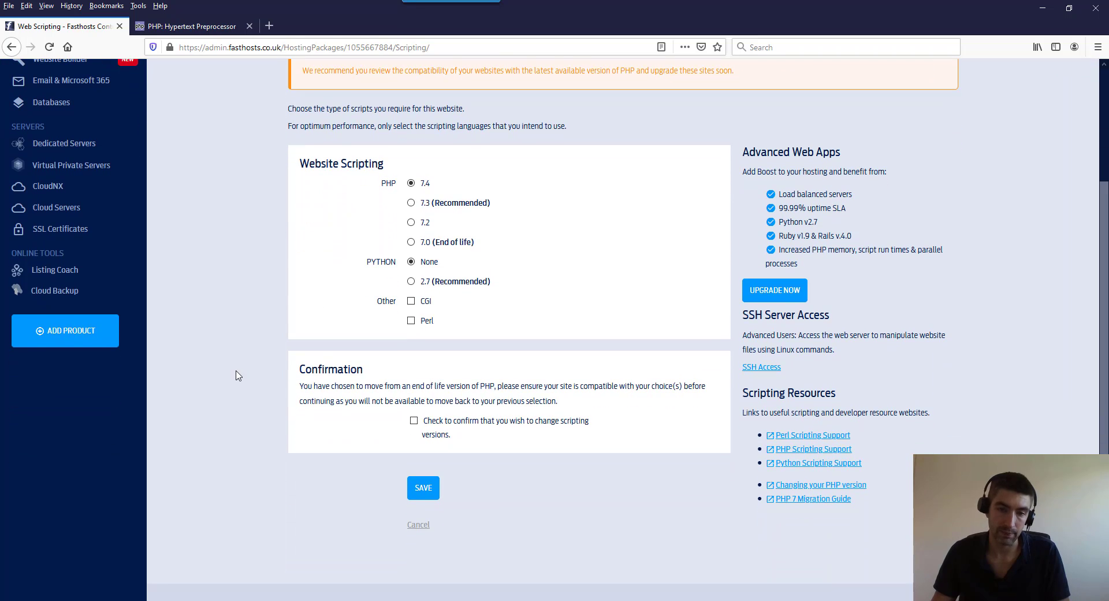
{"action": "mouse_move", "coordinate": [526, 388]}
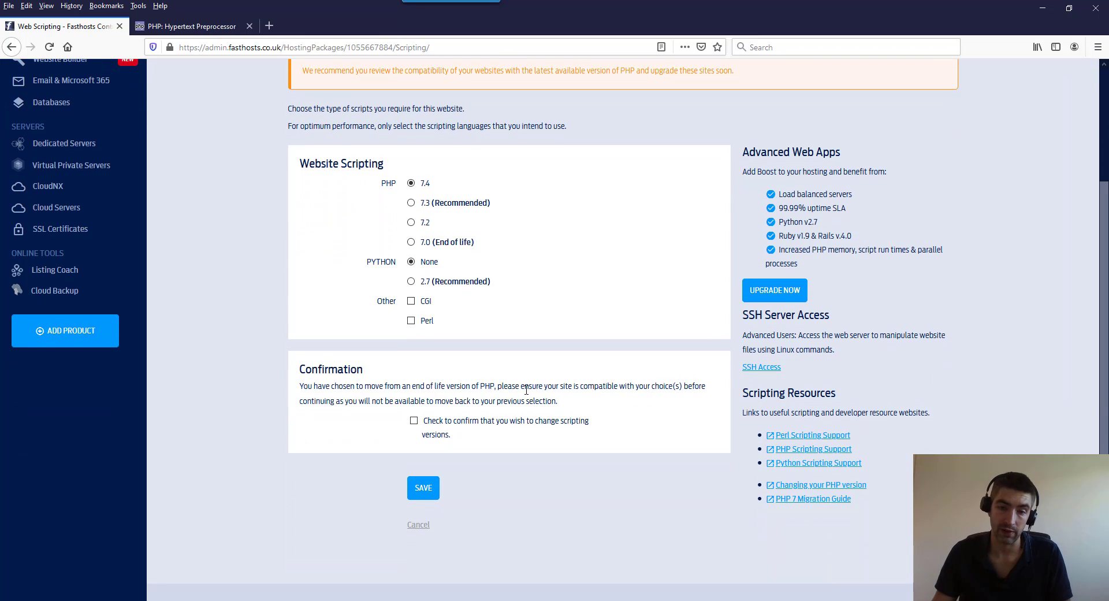
{"action": "mouse_move", "coordinate": [610, 397]}
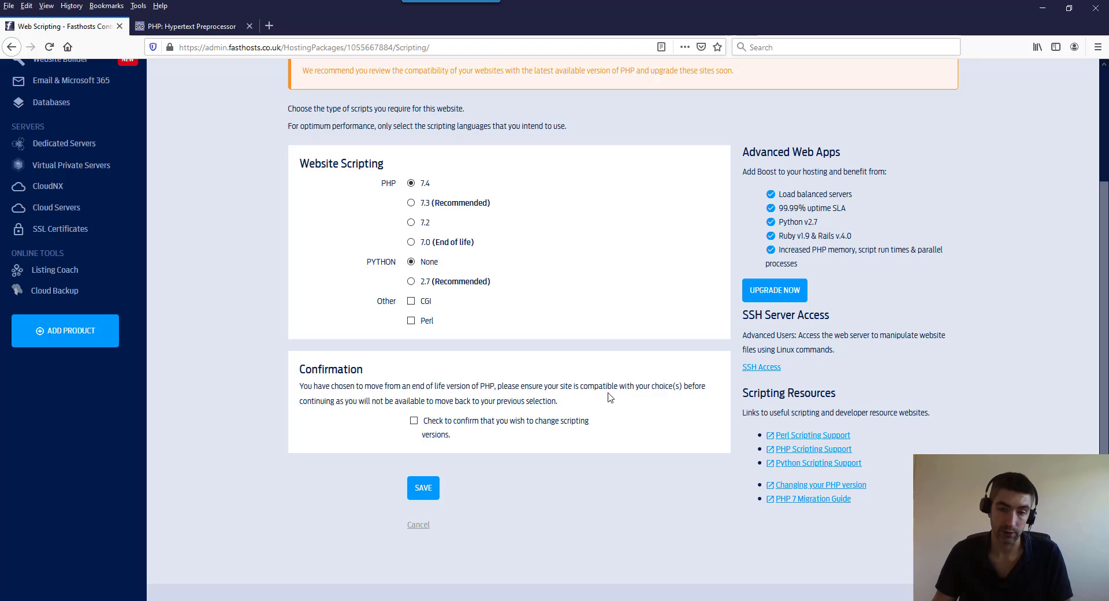
{"action": "mouse_move", "coordinate": [490, 399]}
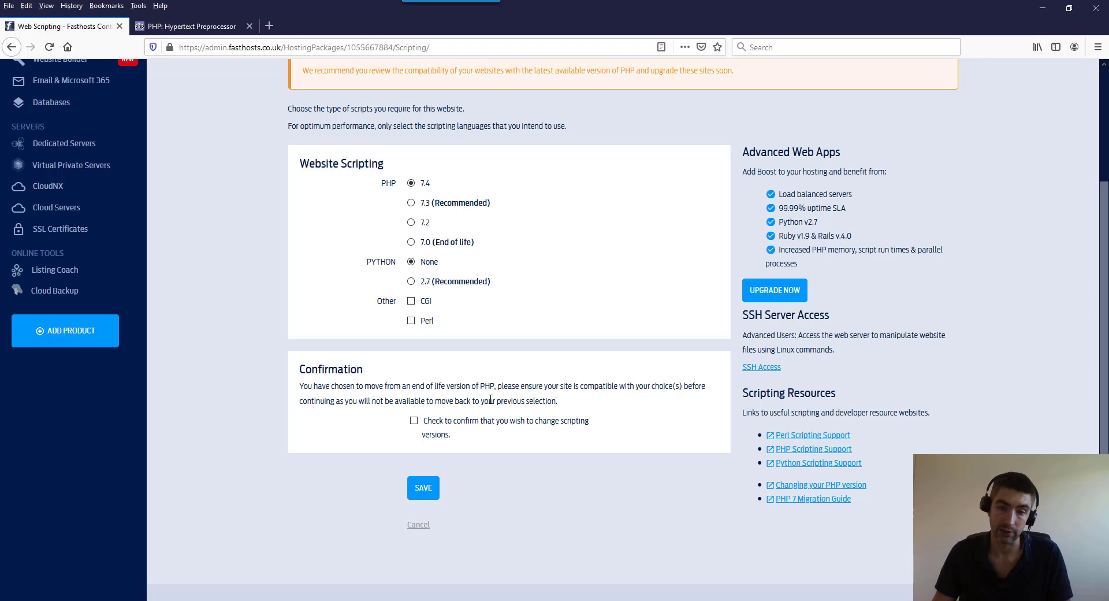
{"action": "mouse_move", "coordinate": [535, 379]}
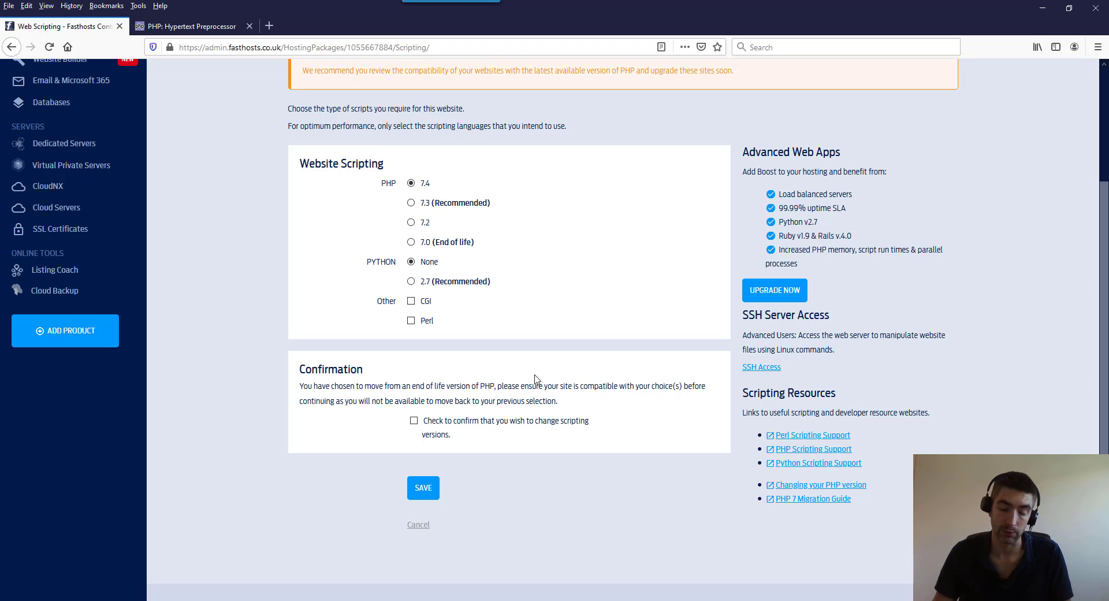
{"action": "mouse_move", "coordinate": [333, 310]}
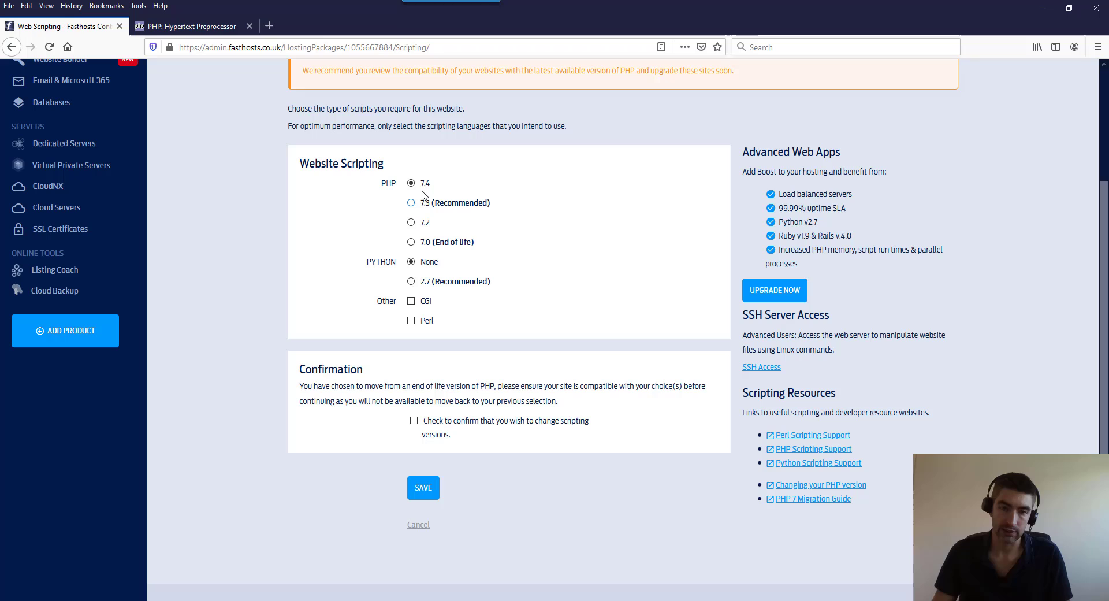
{"action": "mouse_move", "coordinate": [439, 186]}
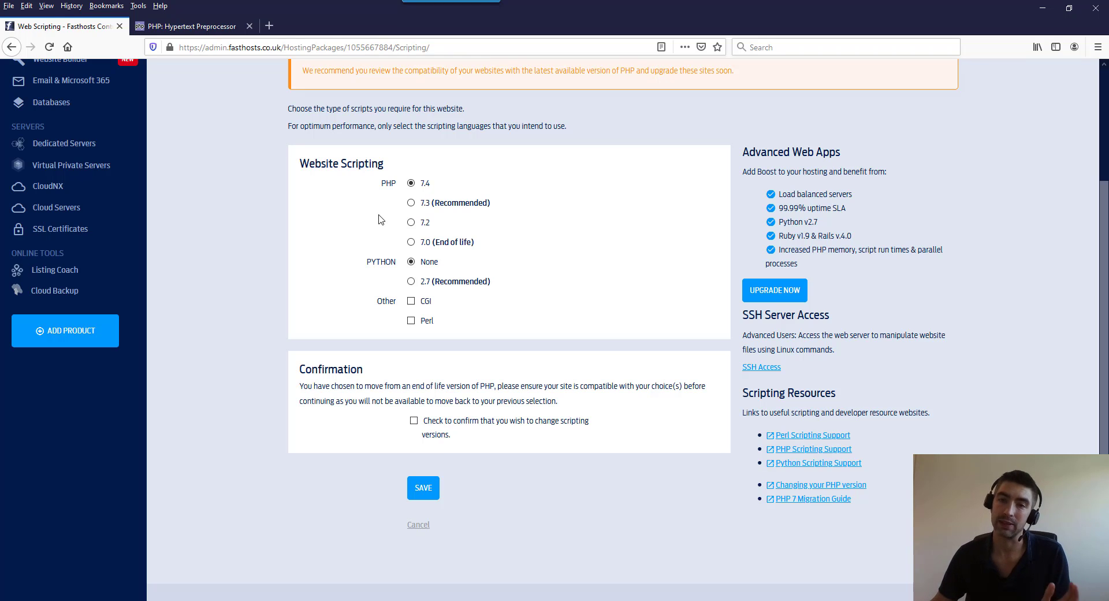
{"action": "mouse_move", "coordinate": [388, 240]}
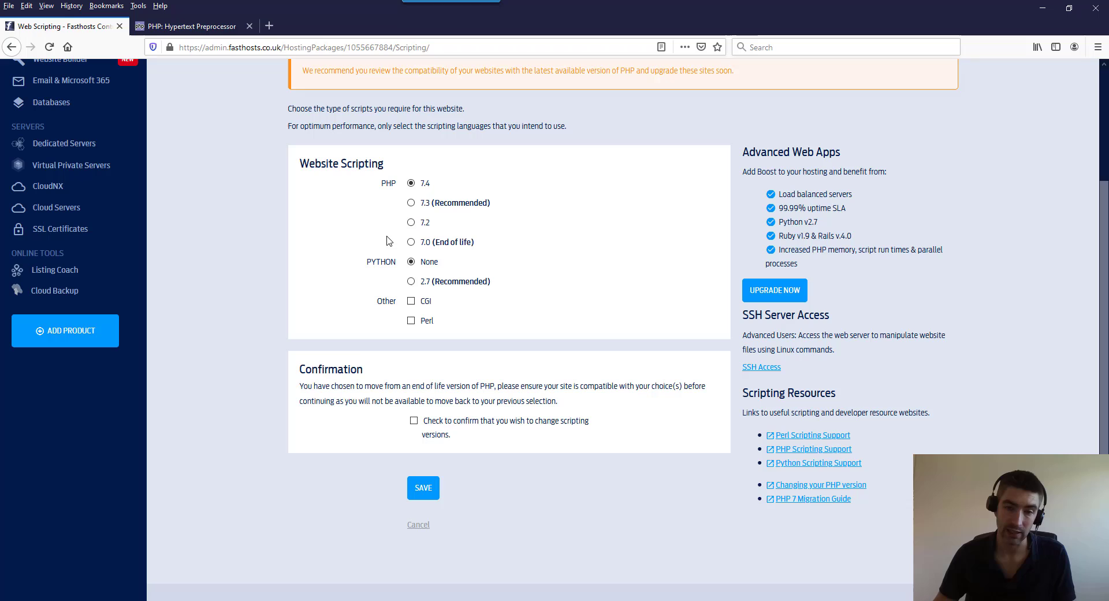
{"action": "mouse_move", "coordinate": [440, 198]}
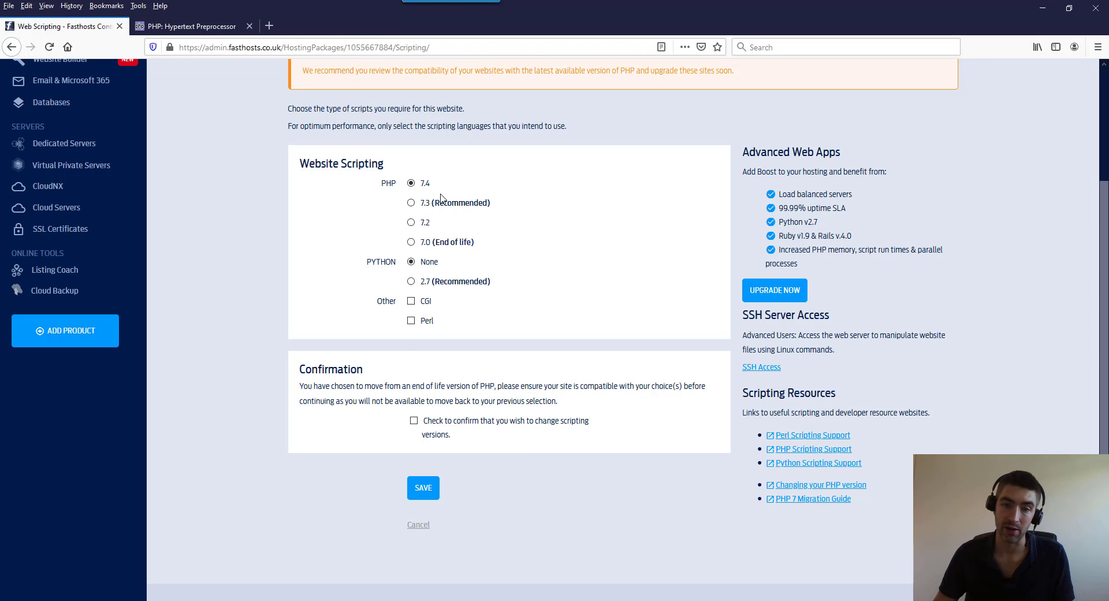
{"action": "mouse_move", "coordinate": [354, 190]}
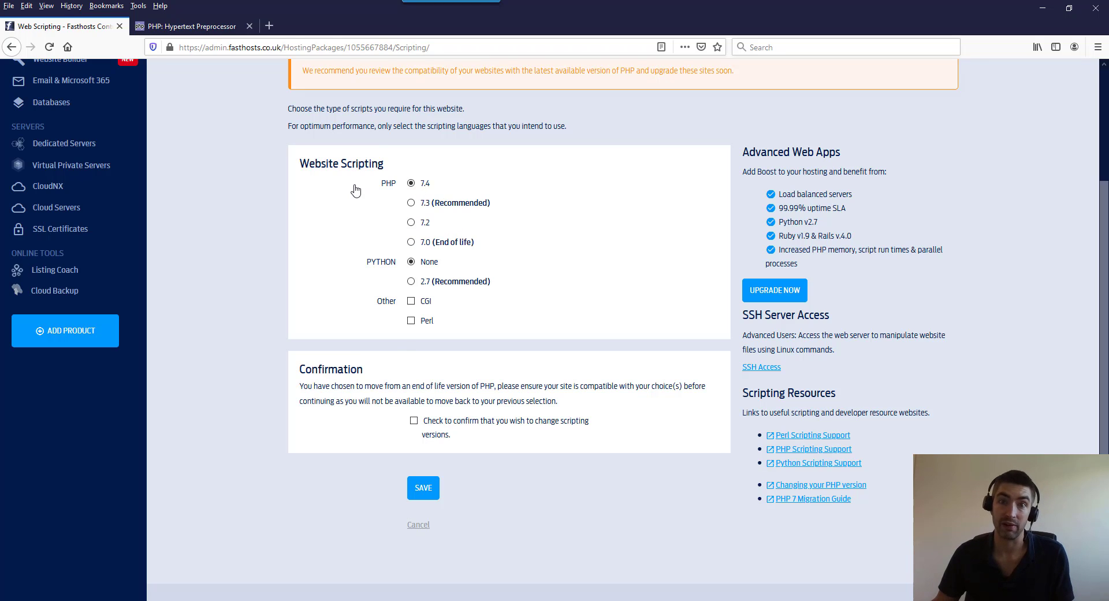
{"action": "mouse_move", "coordinate": [161, 124]}
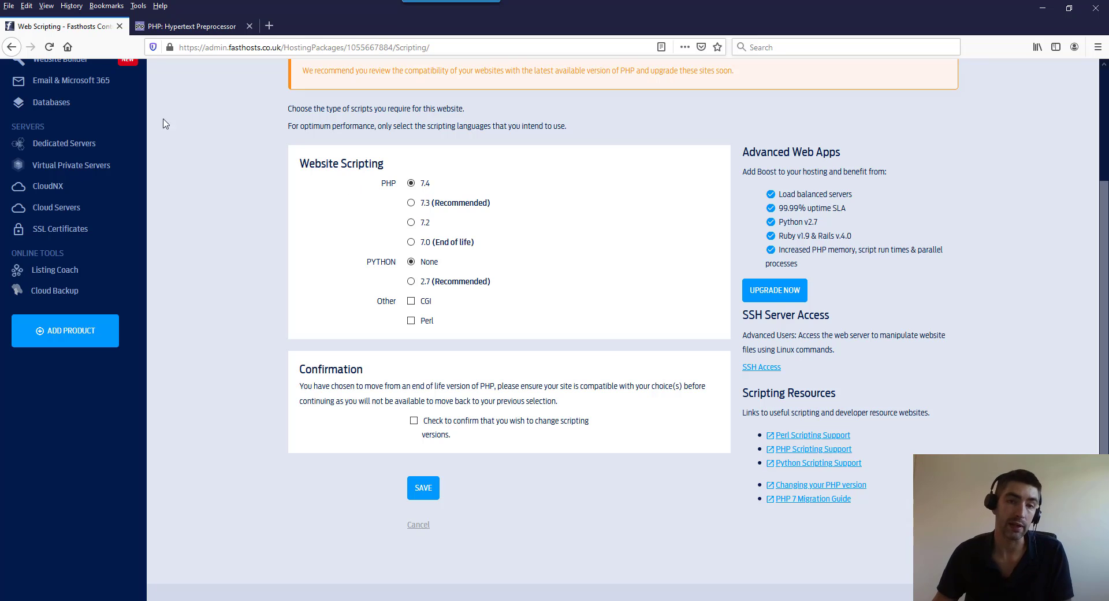
{"action": "left_click", "coordinate": [190, 26]}
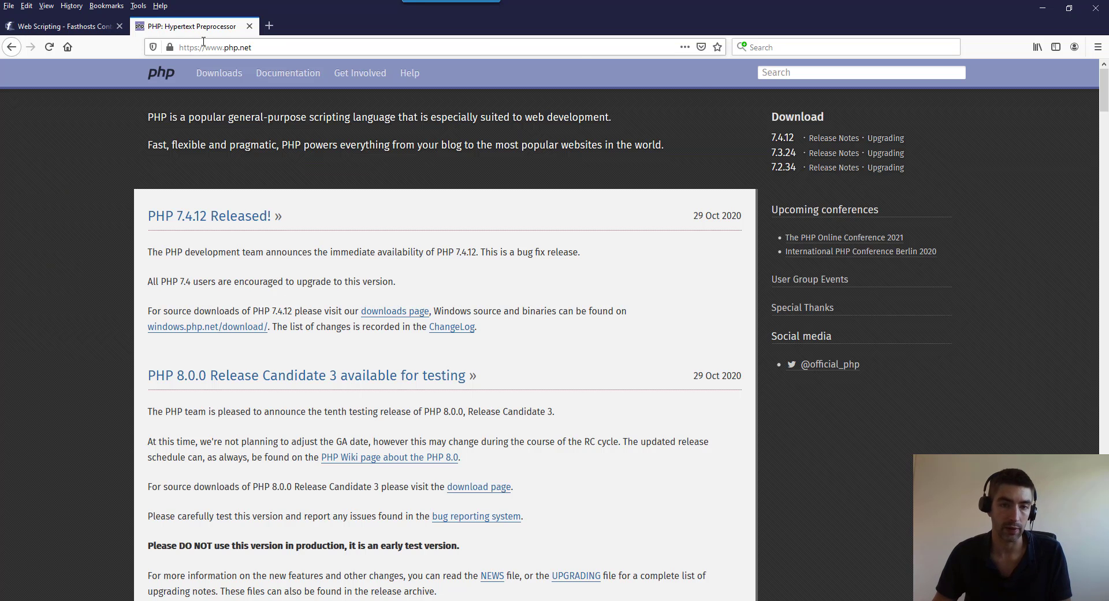
{"action": "mouse_move", "coordinate": [288, 71]}
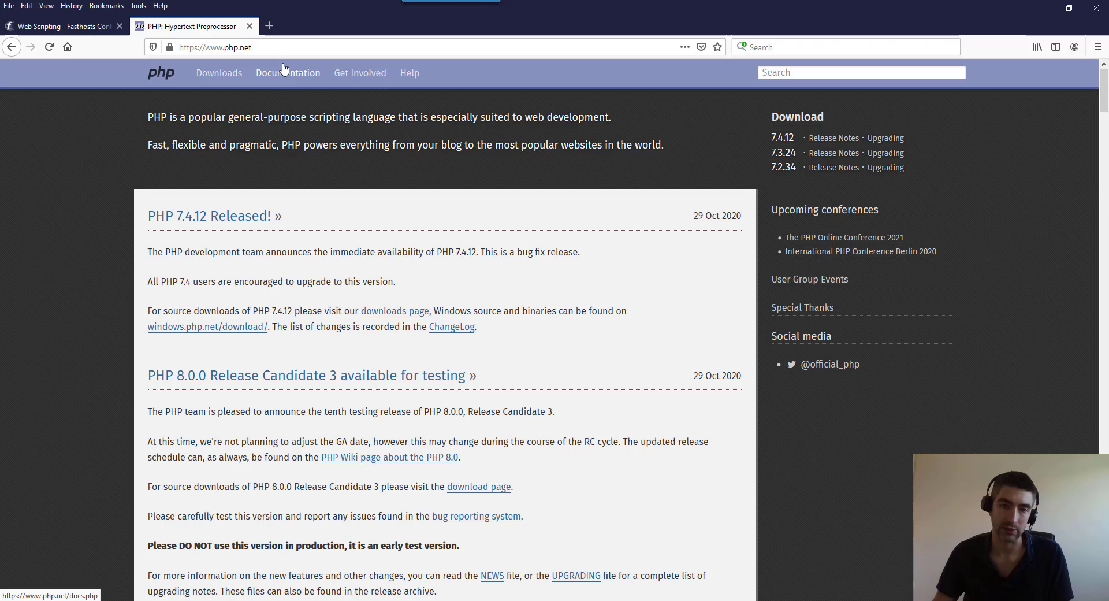
Step: Read the PHP 7.3.x to 7.4.x migration guide on PHP.net, then return to the Web Scripting settings
{"action": "left_click", "coordinate": [359, 73]}
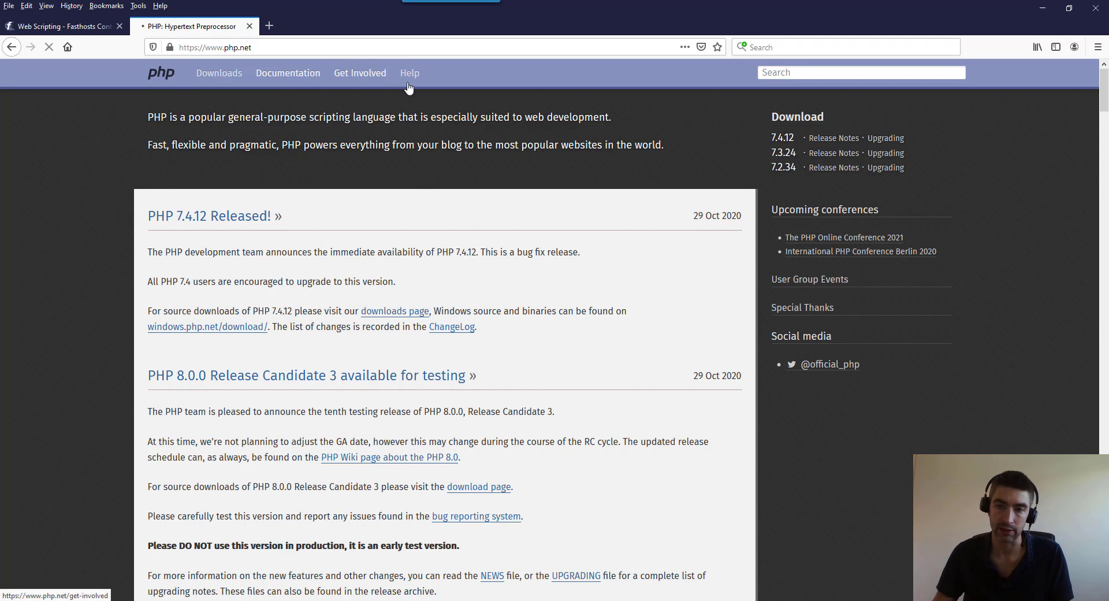
{"action": "left_click", "coordinate": [287, 71]}
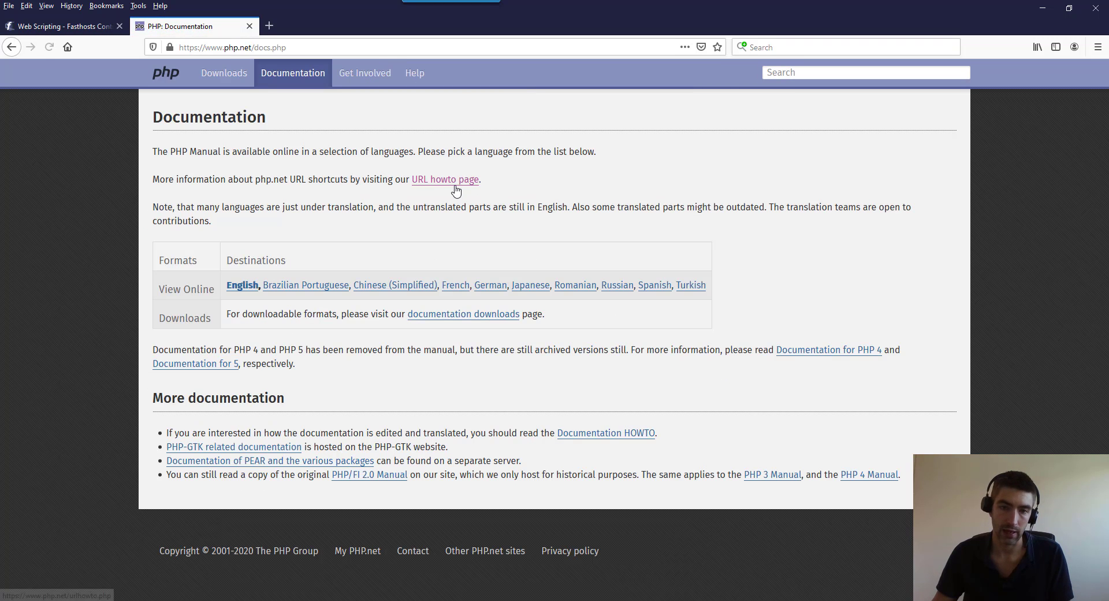
{"action": "mouse_move", "coordinate": [336, 249]}
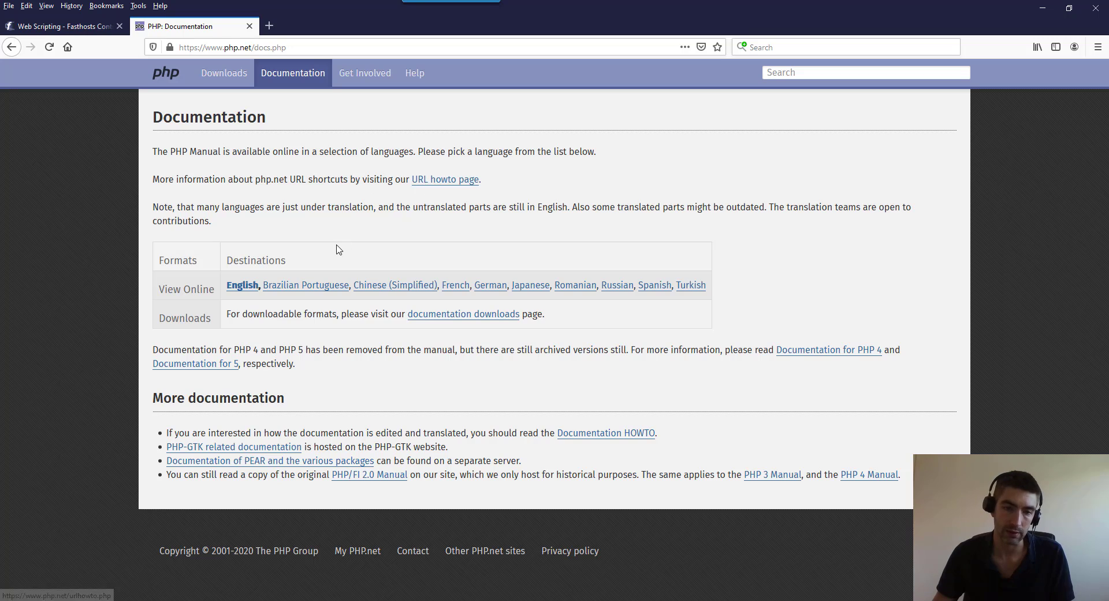
{"action": "mouse_move", "coordinate": [320, 316]}
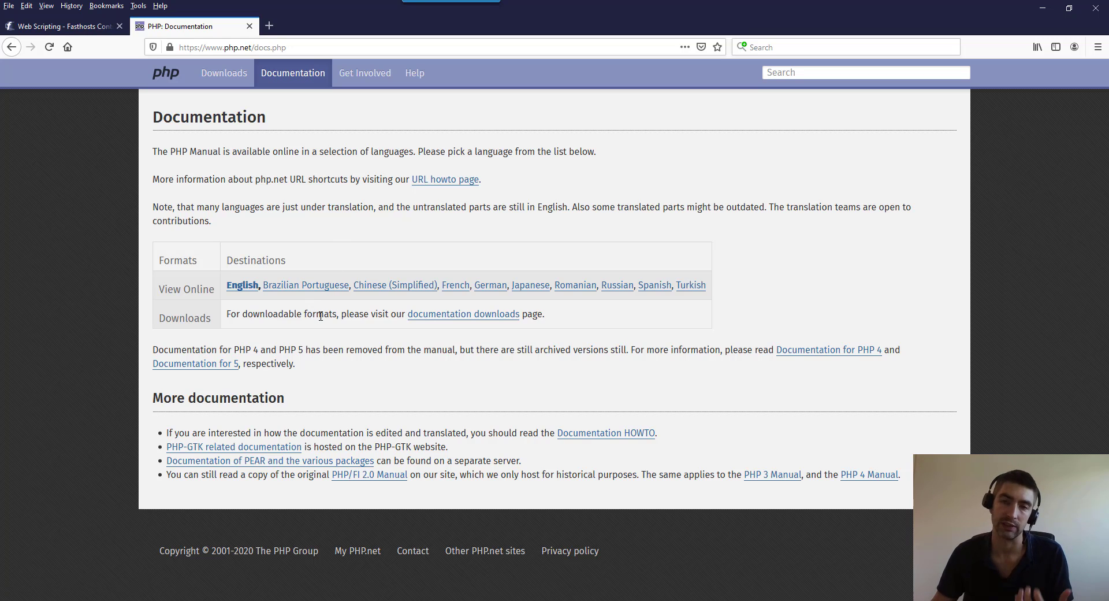
{"action": "mouse_move", "coordinate": [436, 200]}
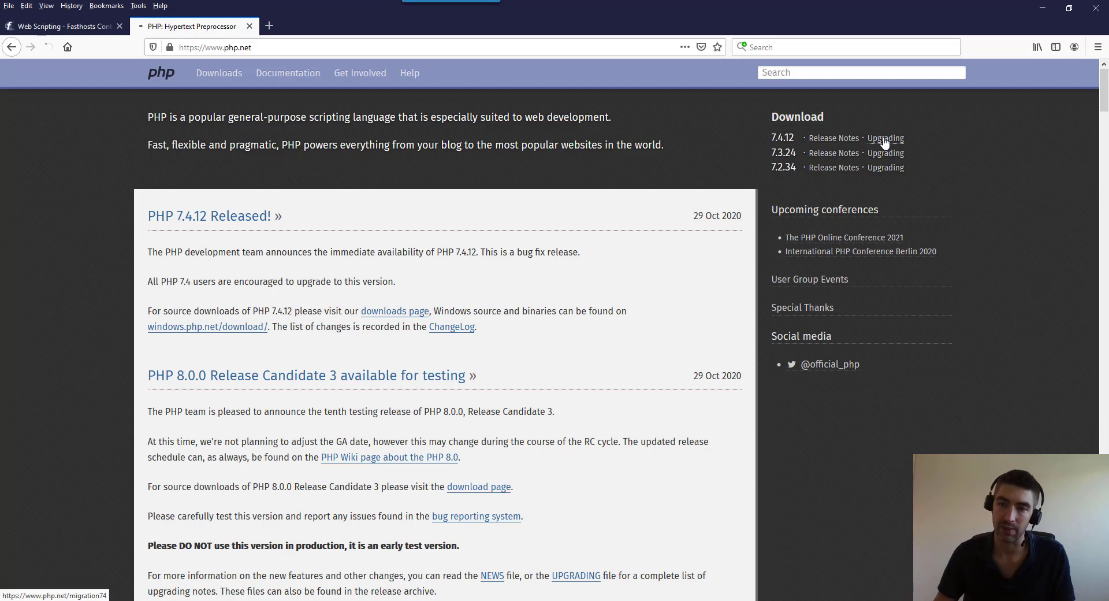
{"action": "left_click", "coordinate": [885, 137]}
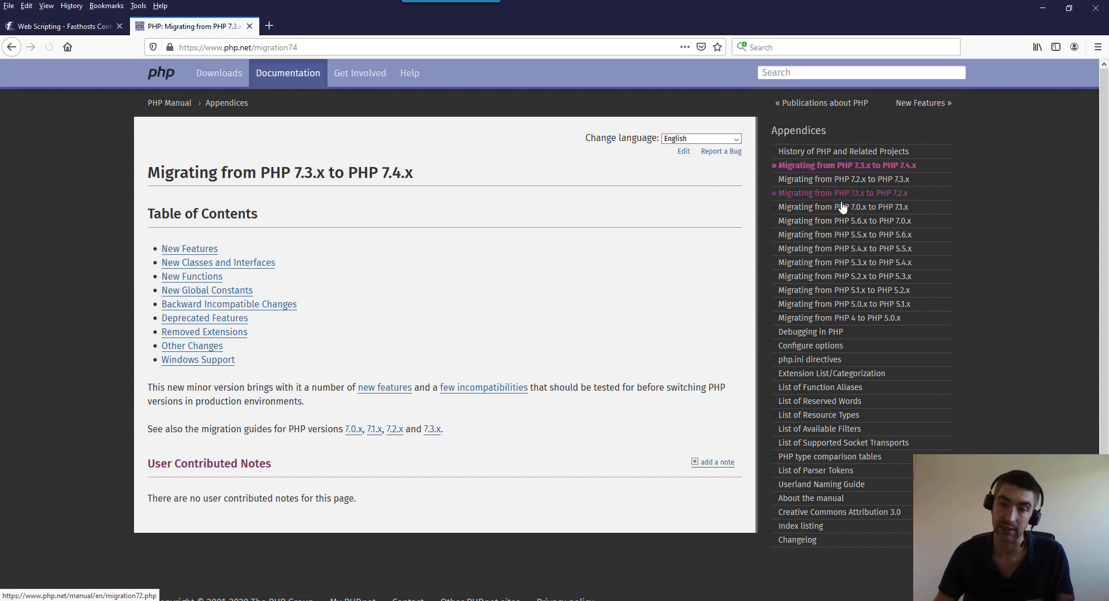
{"action": "mouse_move", "coordinate": [999, 283]}
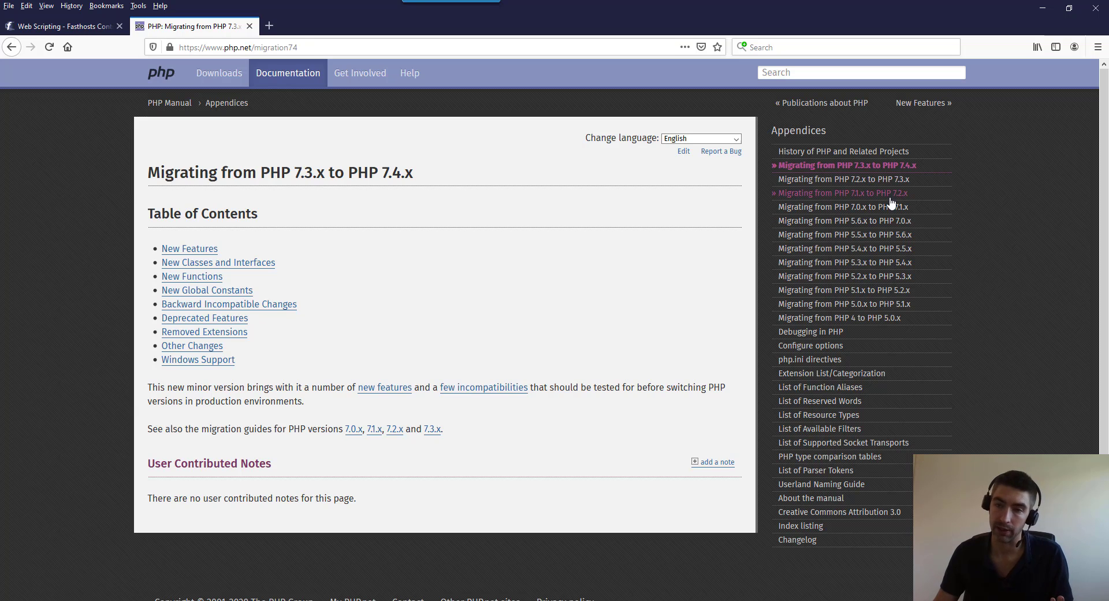
{"action": "mouse_move", "coordinate": [964, 198]}
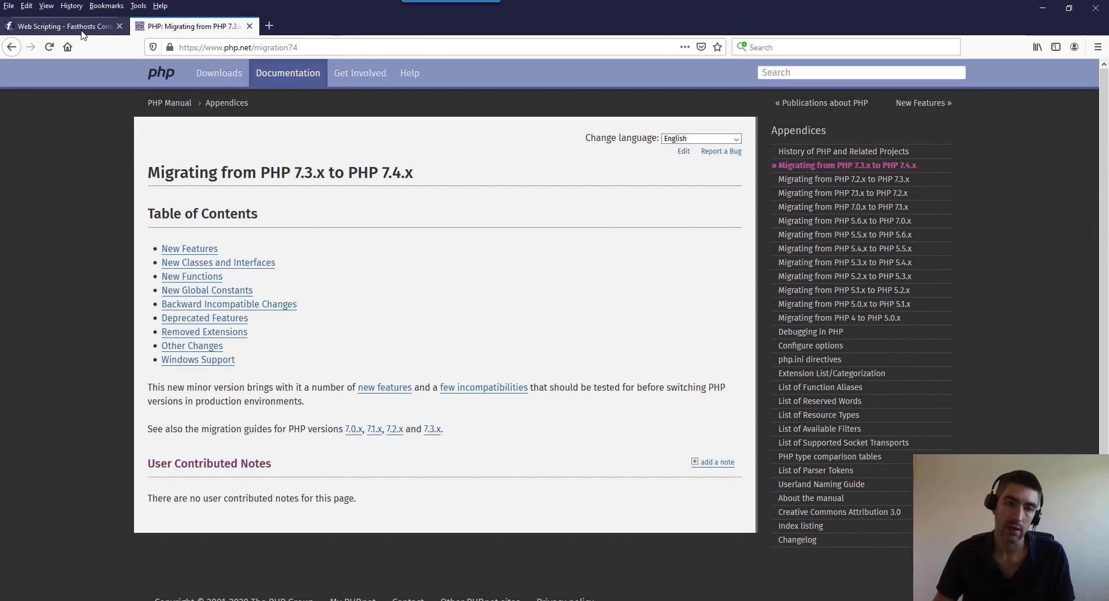
{"action": "left_click", "coordinate": [60, 26]}
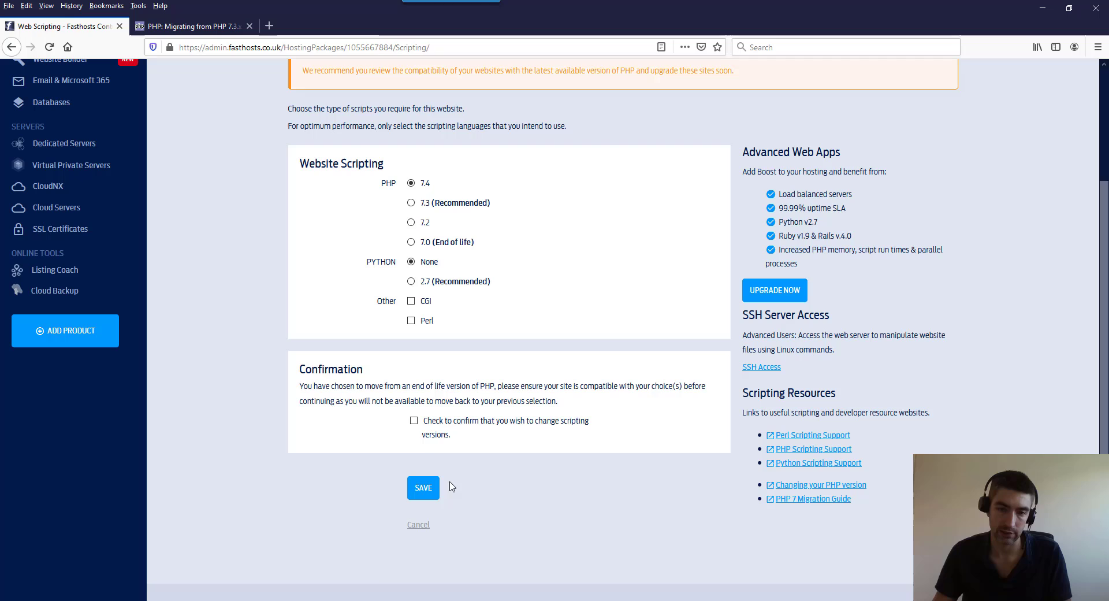
Step: Confirm the scripting version change and save PHP 7.4 for wpdemo.uk
{"action": "left_click", "coordinate": [414, 421]}
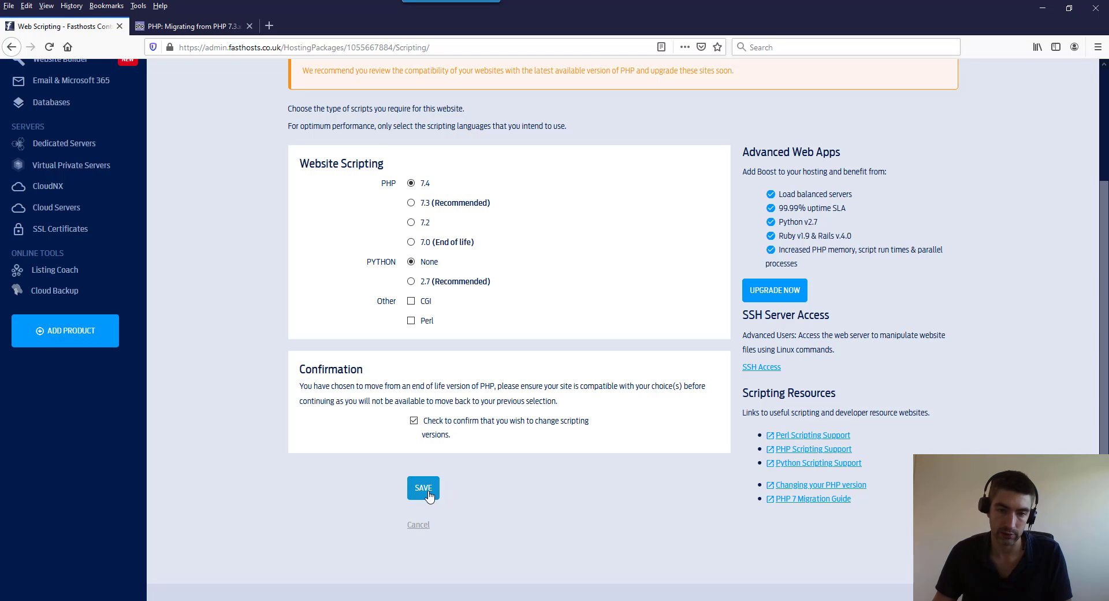
{"action": "left_click", "coordinate": [423, 486]}
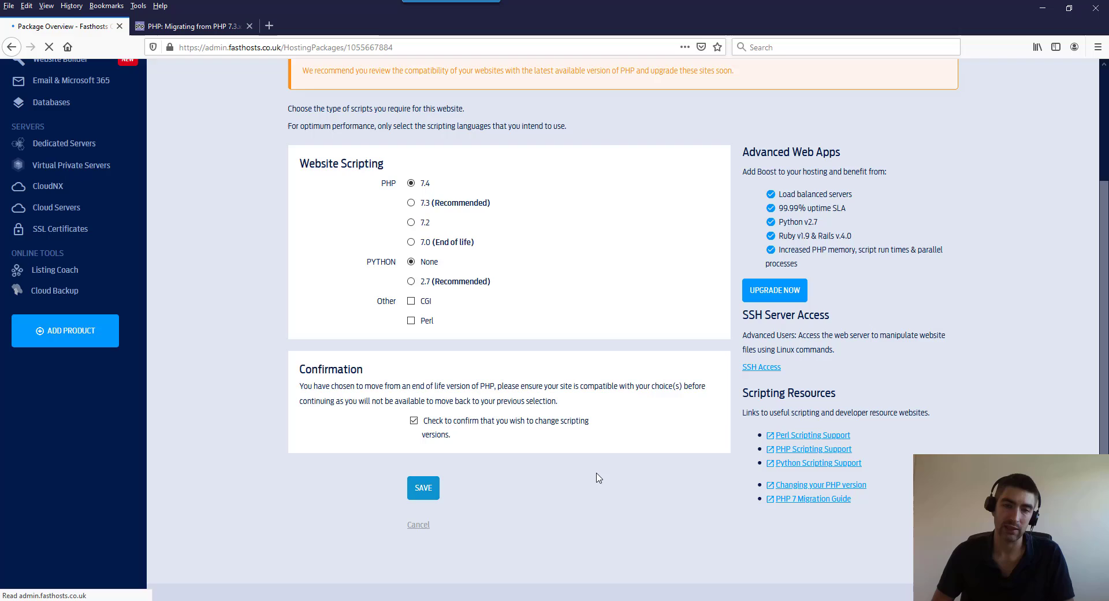
{"action": "left_click", "coordinate": [422, 487]}
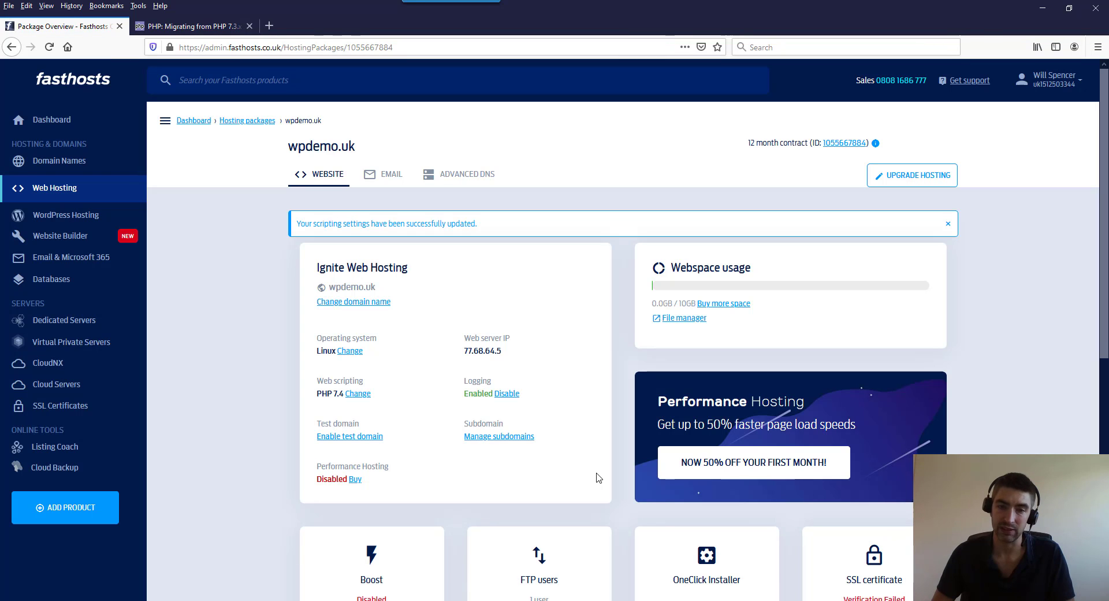
{"action": "mouse_move", "coordinate": [282, 294]}
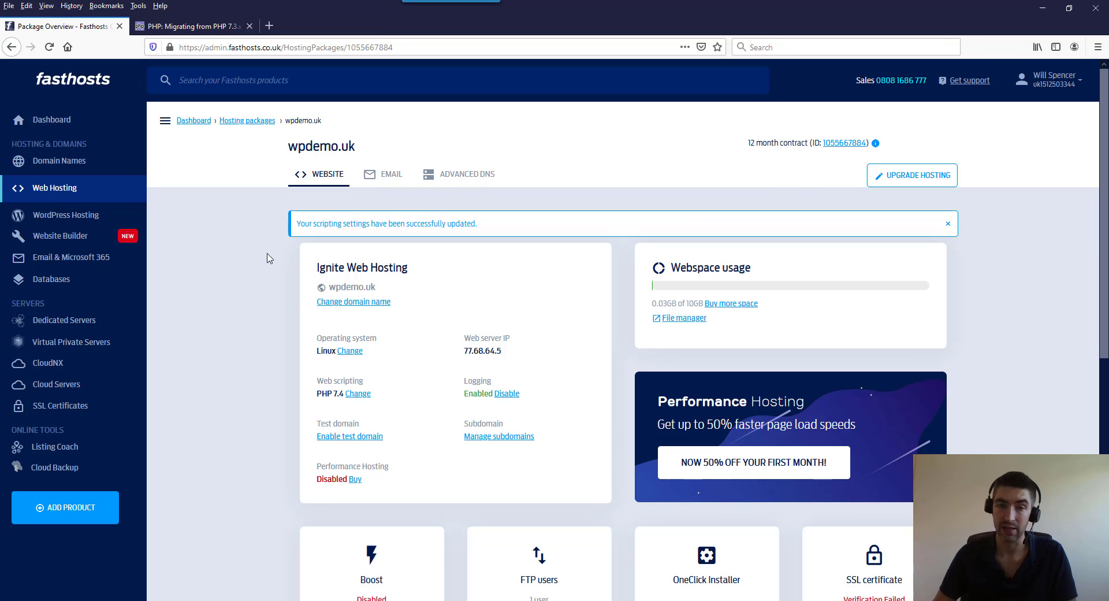
{"action": "mouse_move", "coordinate": [356, 394]}
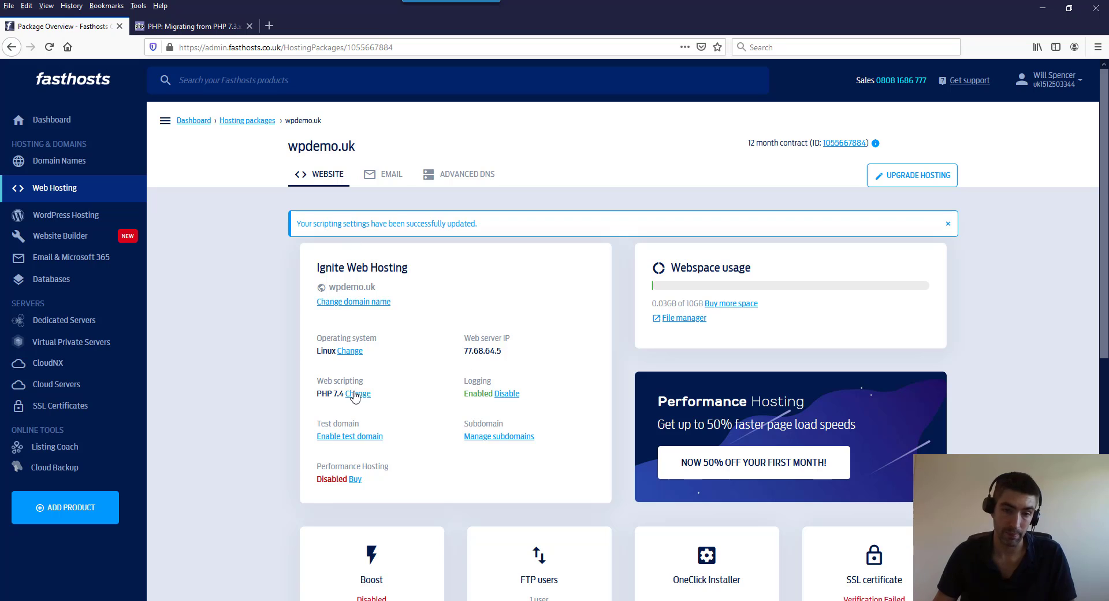
Step: Reopen the Web scripting settings from the overview now reporting PHP 7.4
{"action": "left_click", "coordinate": [357, 394]}
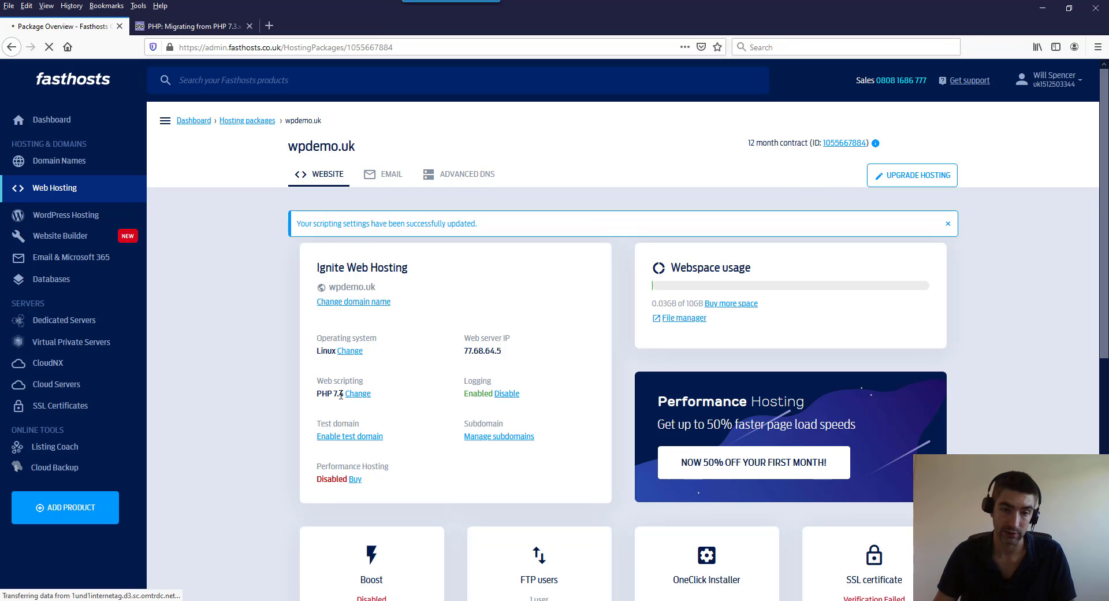
{"action": "left_click", "coordinate": [357, 394]}
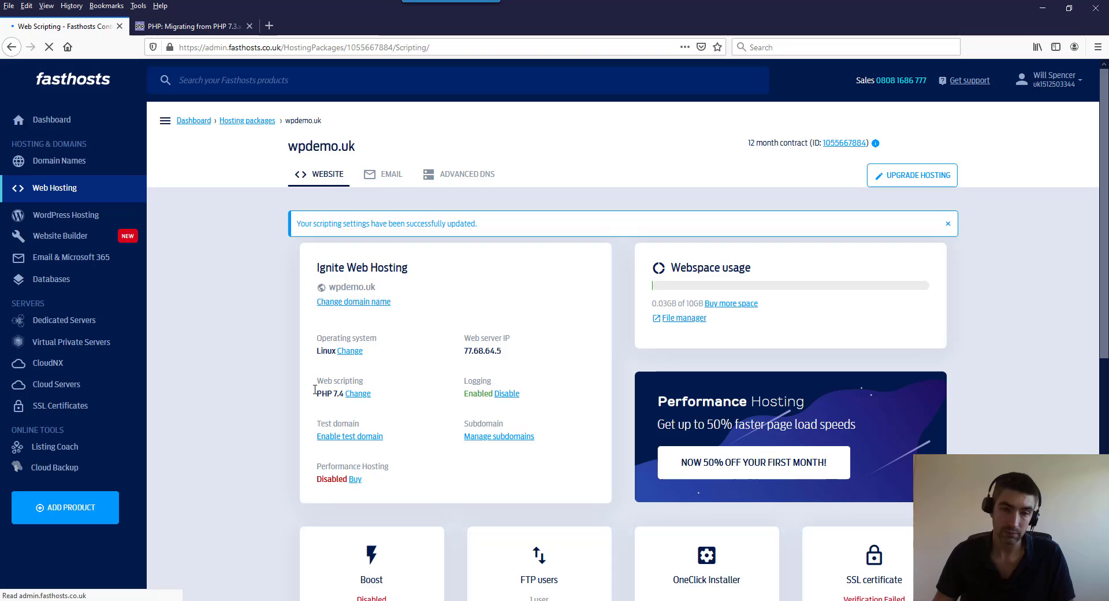
Step: Check that the Web Scripting page lists only PHP 7.4, 7.3 and 7.2, with 7.0 gone
{"action": "left_click", "coordinate": [358, 392]}
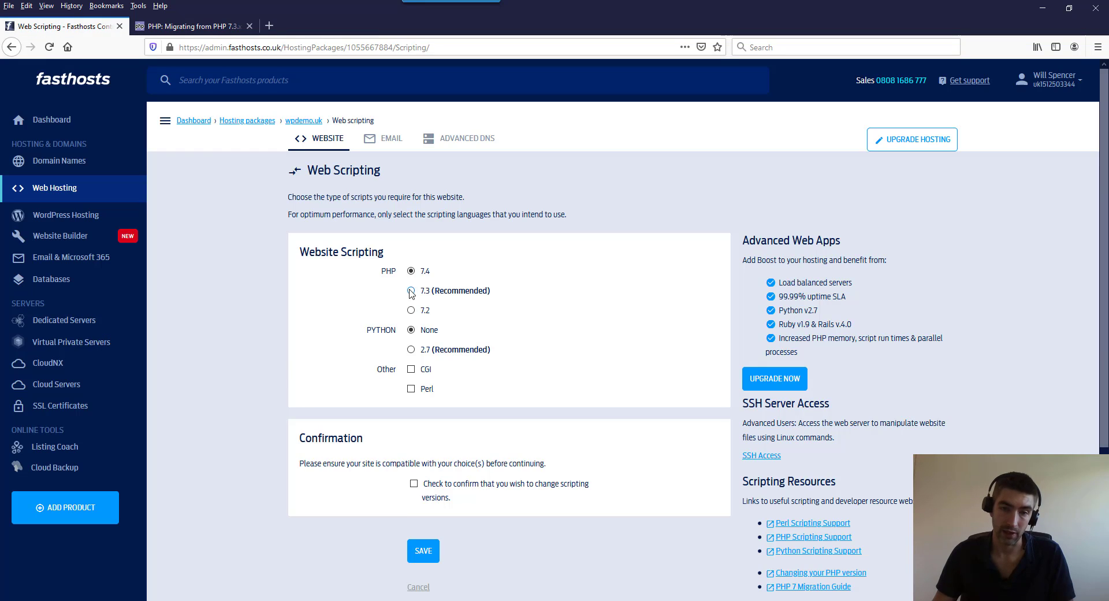
{"action": "mouse_move", "coordinate": [376, 324]}
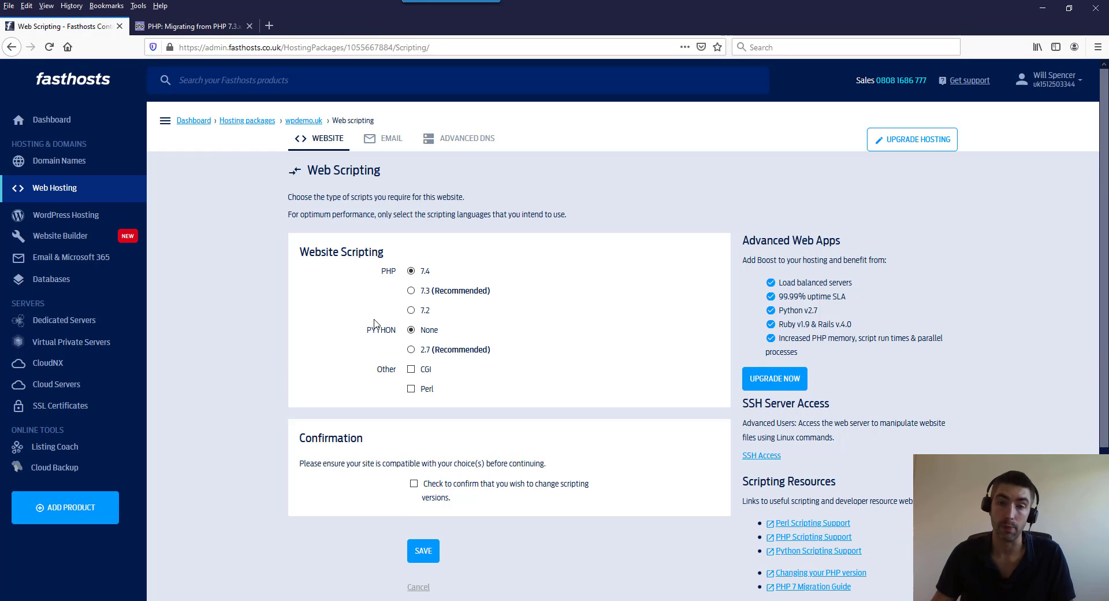
{"action": "mouse_move", "coordinate": [363, 306]}
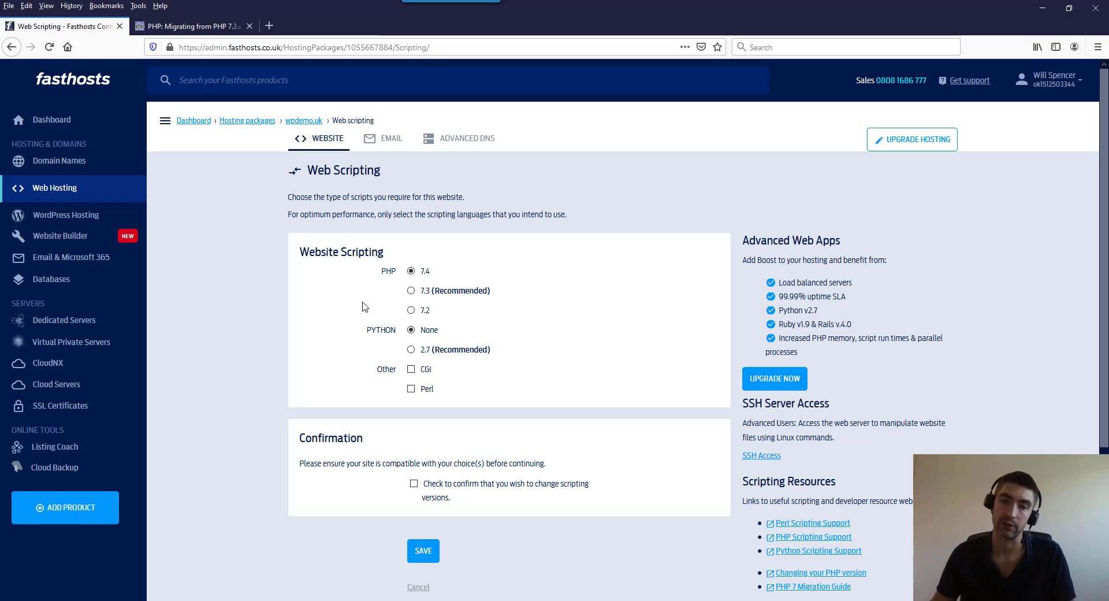
{"action": "mouse_move", "coordinate": [361, 307]}
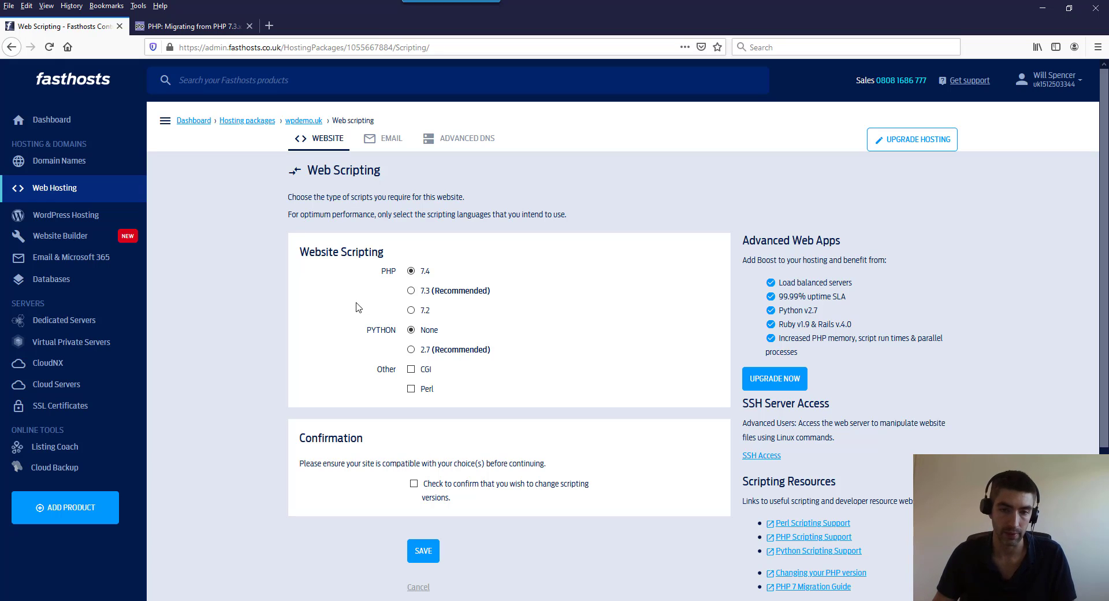